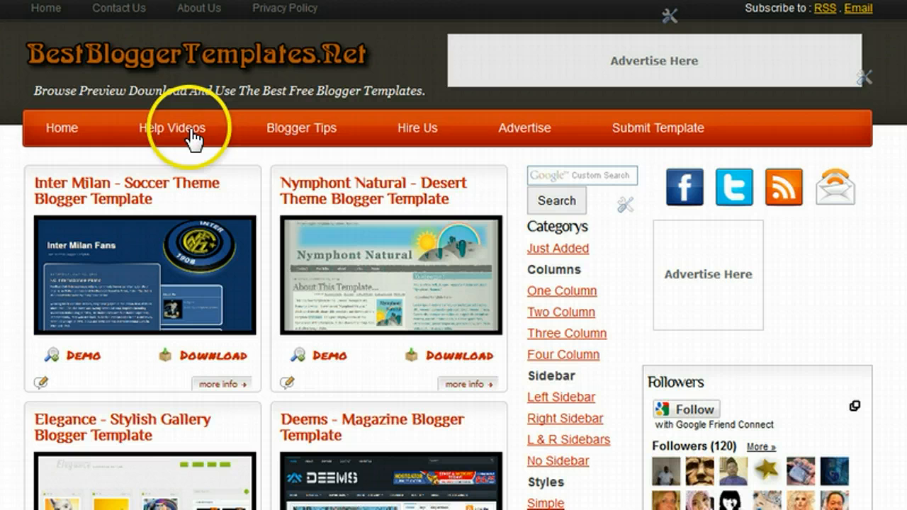
pyautogui.moveTo(598, 149)
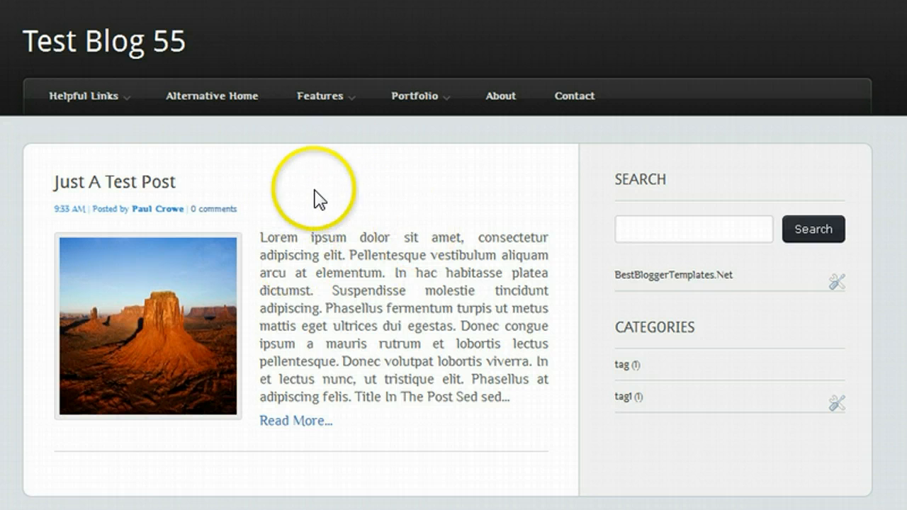
pyautogui.moveTo(241, 126)
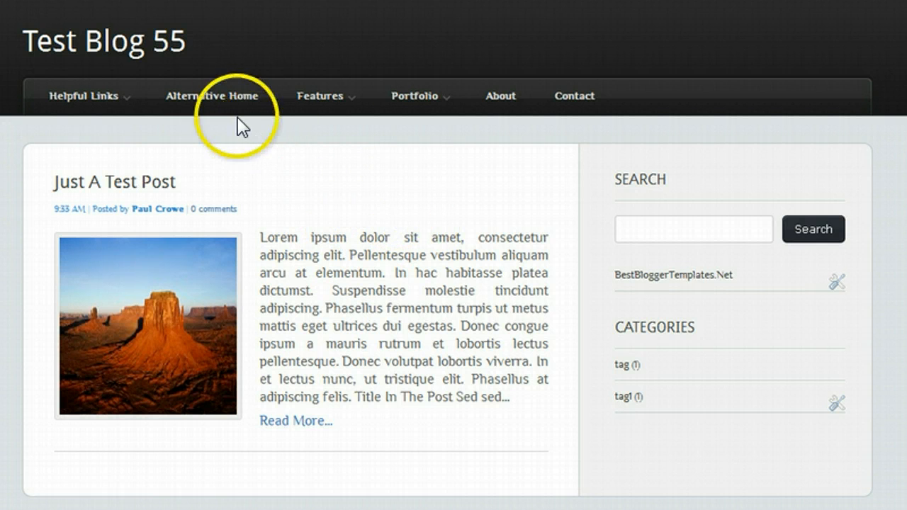
pyautogui.moveTo(501, 95)
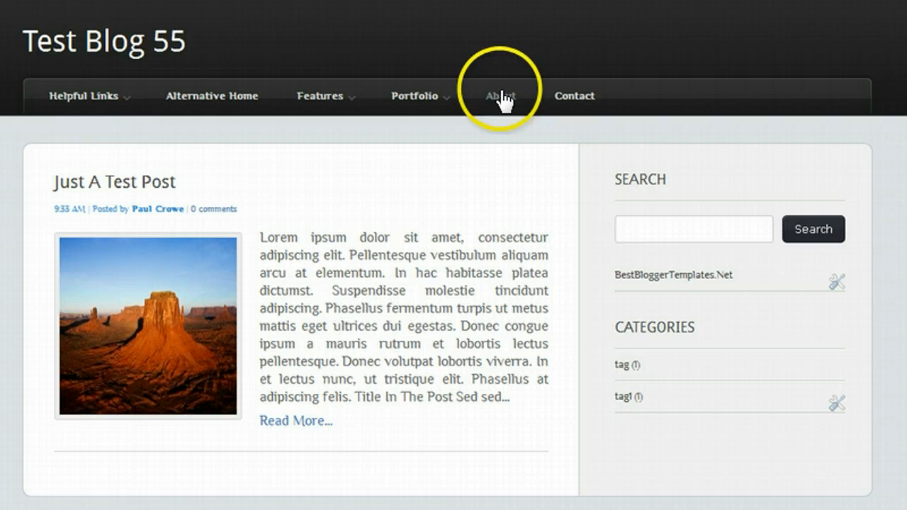
pyautogui.moveTo(223, 103)
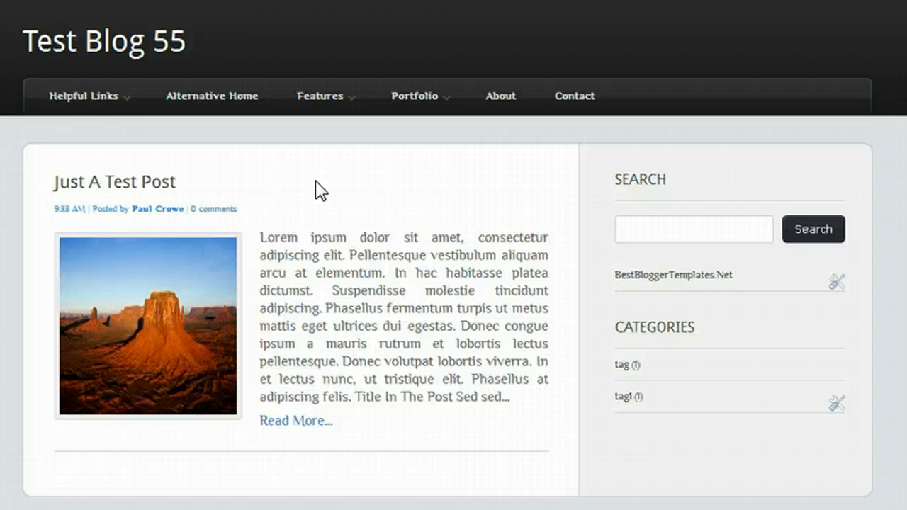
pyautogui.moveTo(142, 124)
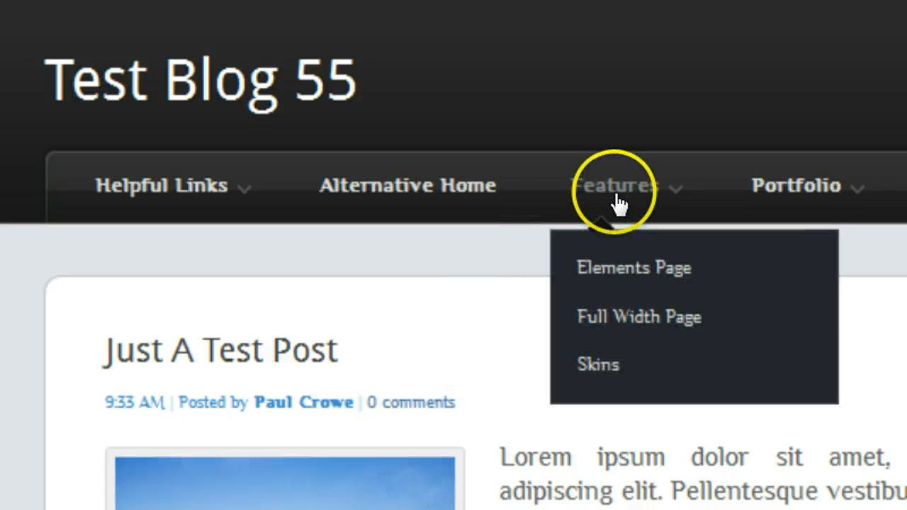
pyautogui.moveTo(641, 443)
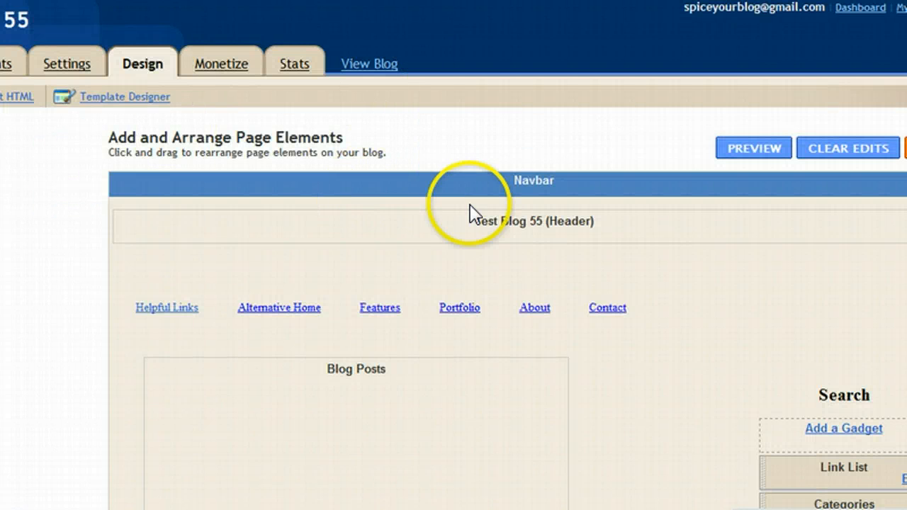
pyautogui.moveTo(188, 301)
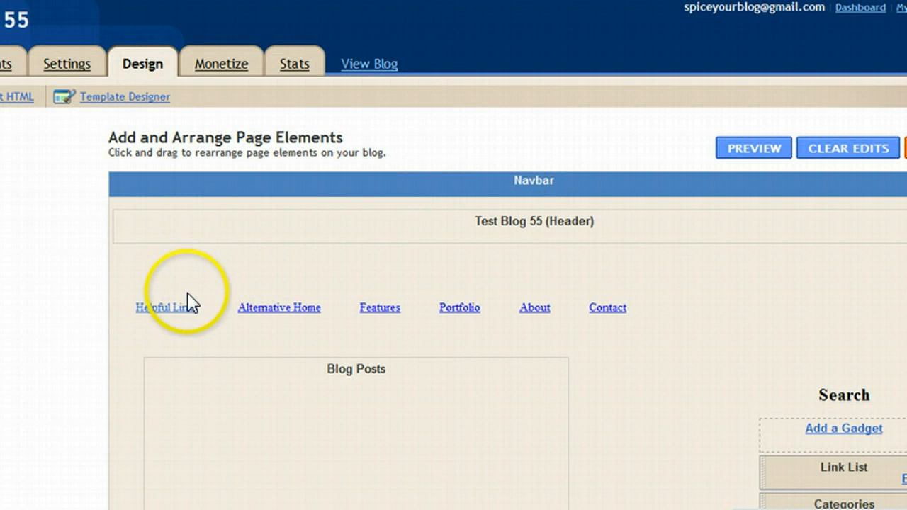
pyautogui.moveTo(467, 319)
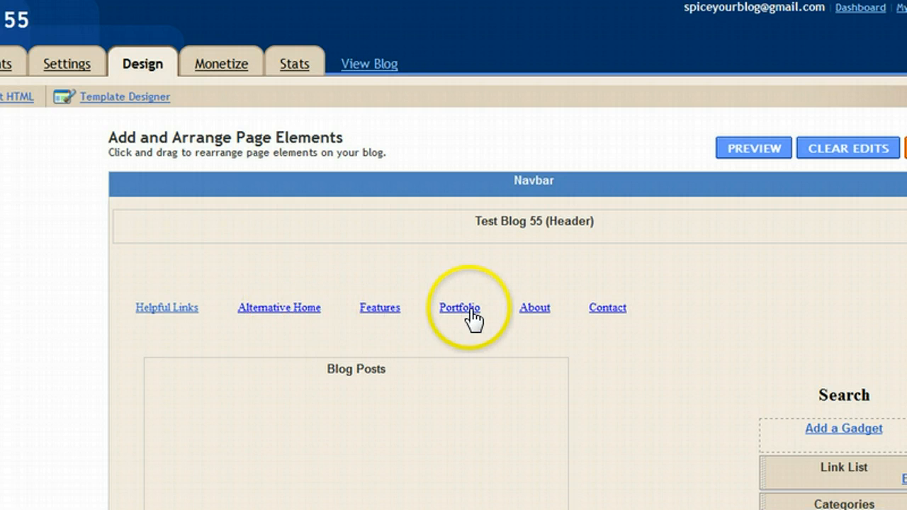
pyautogui.moveTo(597, 363)
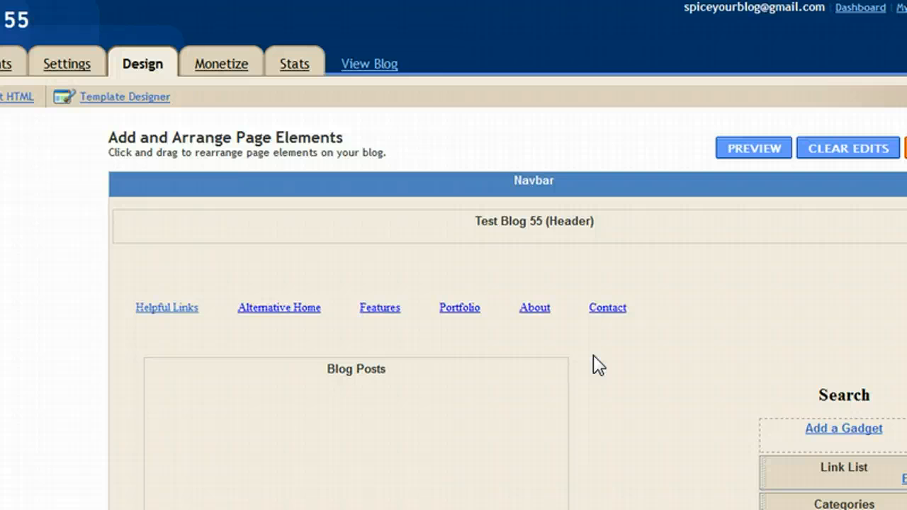
pyautogui.moveTo(762, 422)
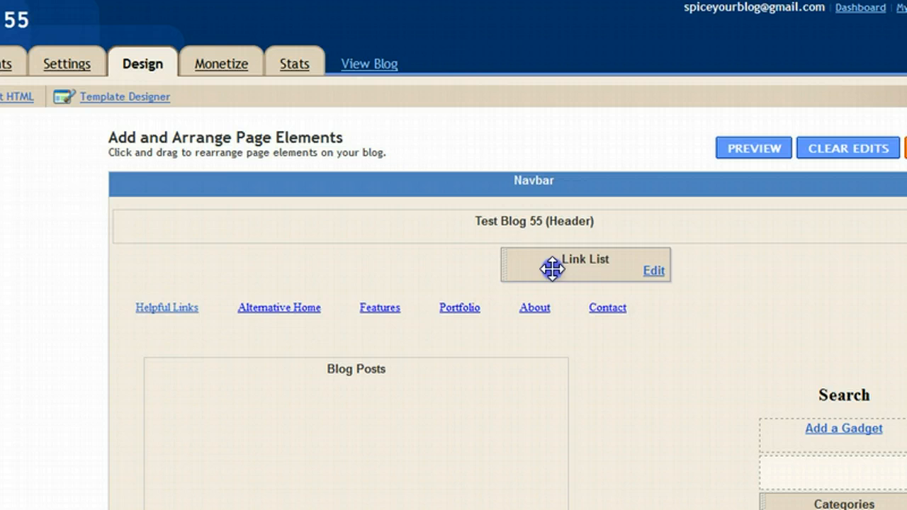
# Drag the Link List gadget up to sit directly beneath the Test Blog 55 header
pyautogui.moveTo(553, 268); pyautogui.dragTo(489, 262)
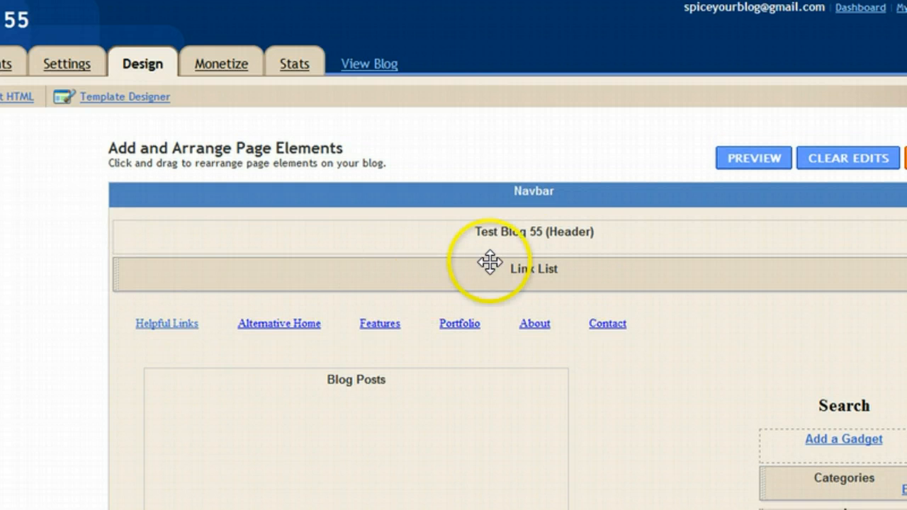
pyautogui.moveTo(538, 302)
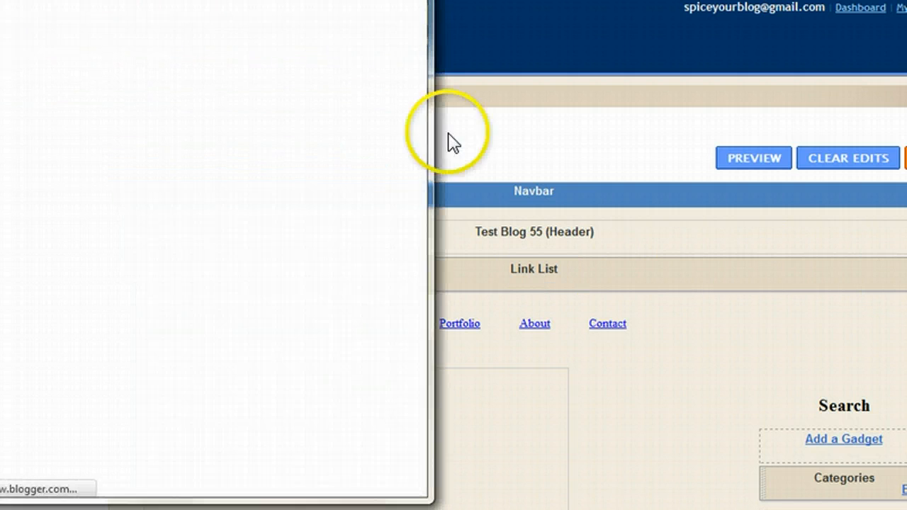
# Add a 'Blogger' link to blogger.com, then confirm removing the Link List gadget
pyautogui.click(533, 269)
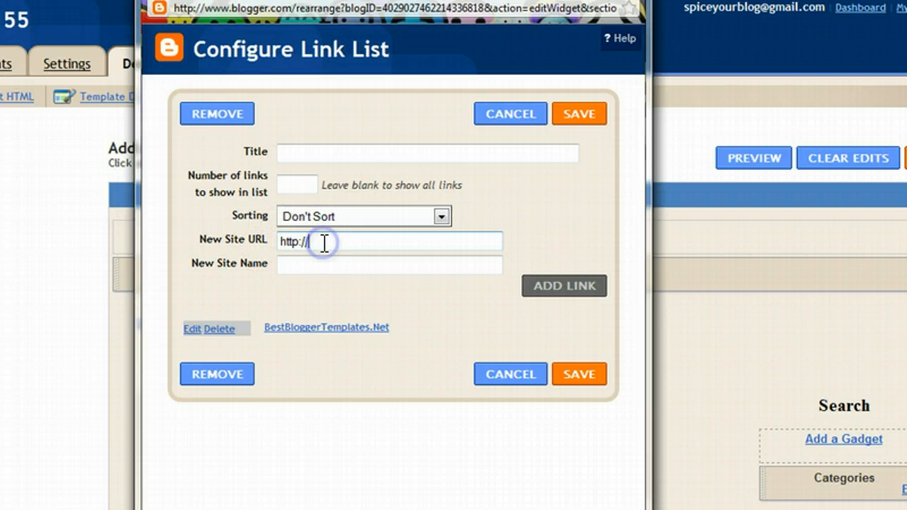
pyautogui.write('blogger.co')
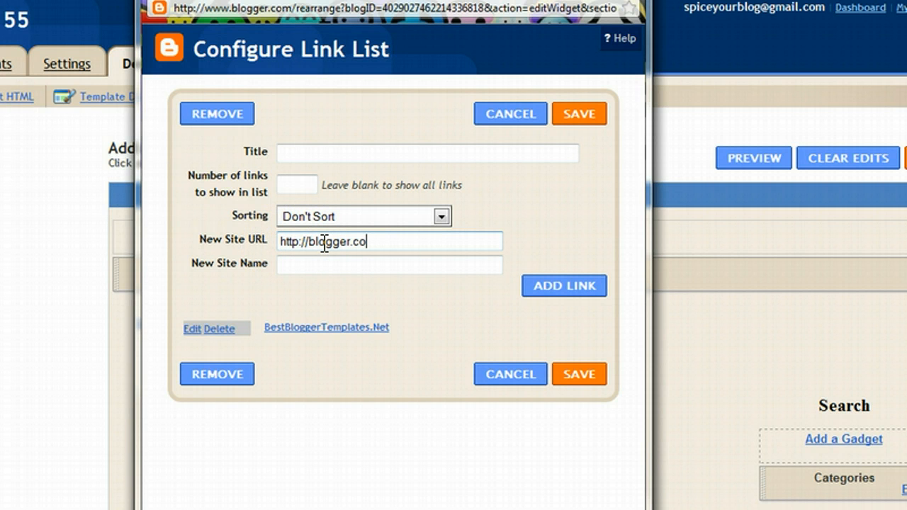
pyautogui.click(389, 265)
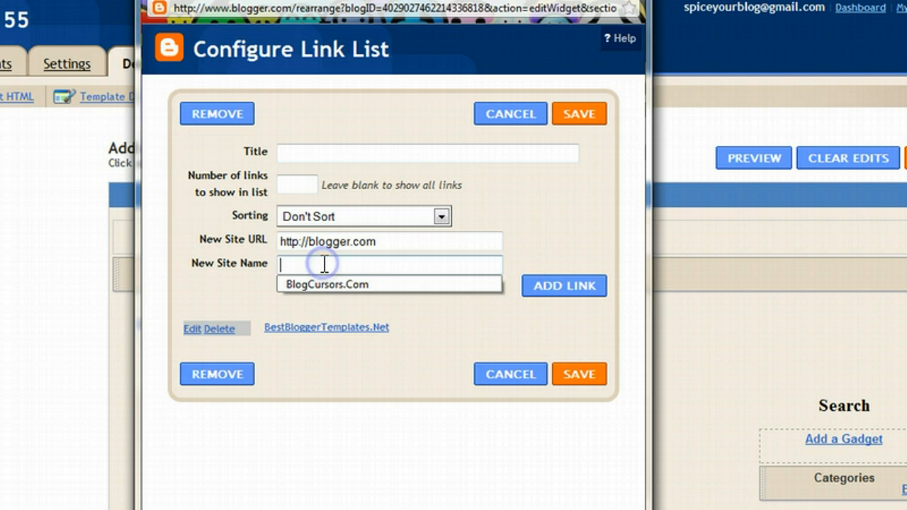
pyautogui.write('B')
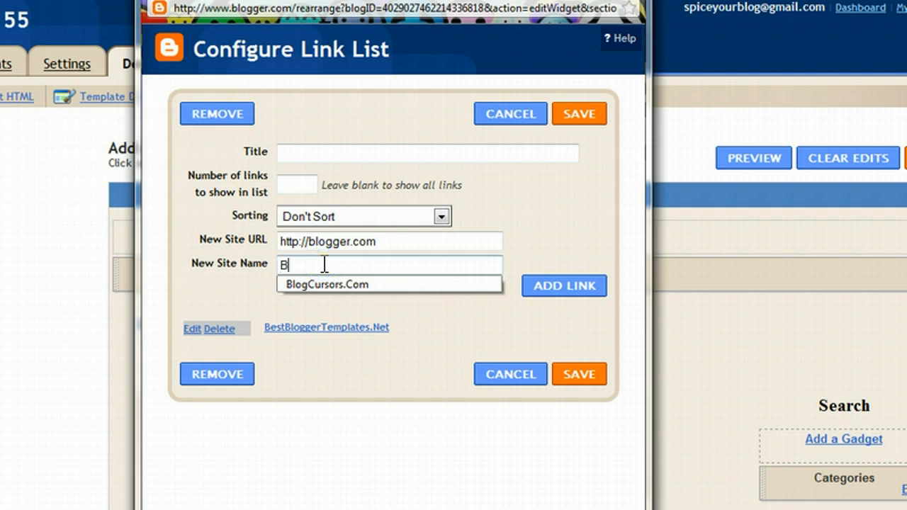
pyautogui.write('logger')
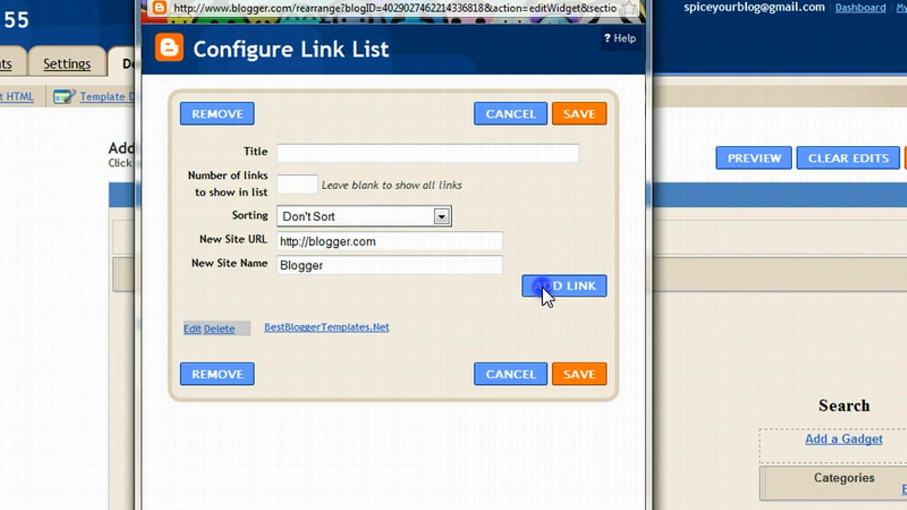
pyautogui.click(564, 286)
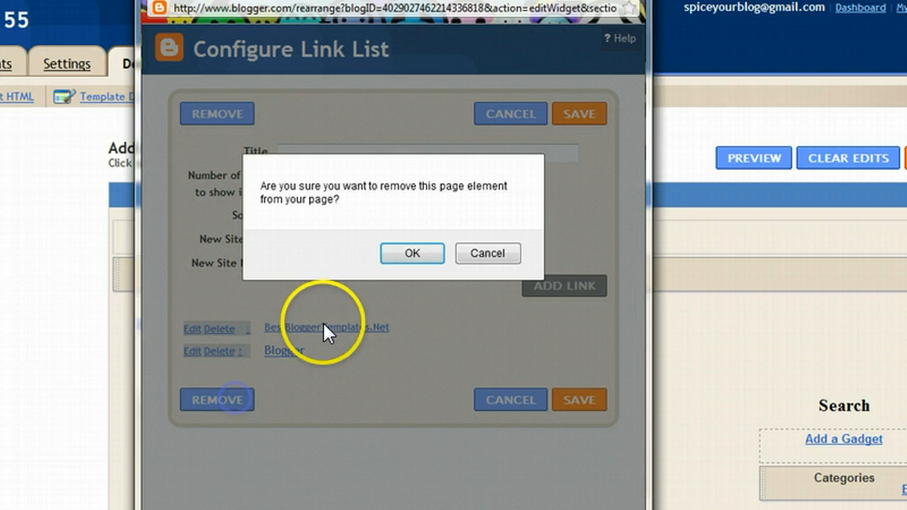
pyautogui.click(412, 253)
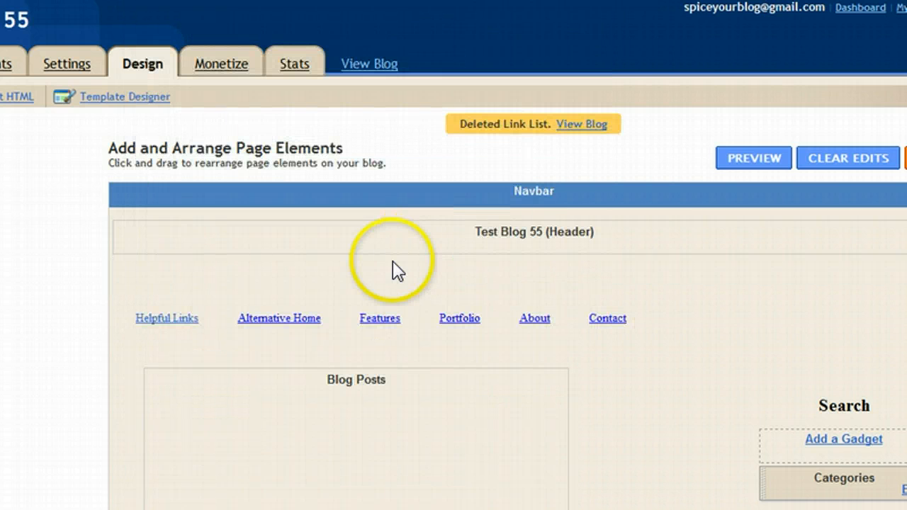
pyautogui.moveTo(417, 273)
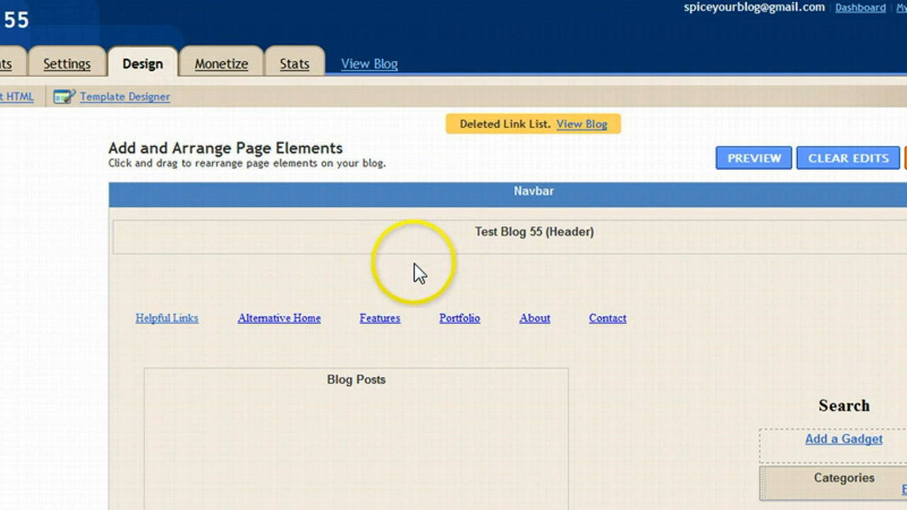
pyautogui.moveTo(418, 273)
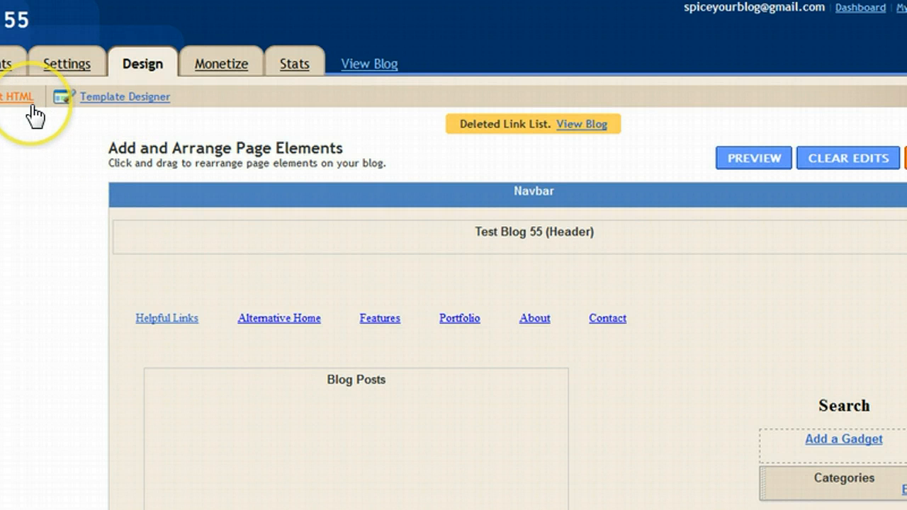
# Open Test Blog 55's Edit HTML template code, confirming leaving the layout page
pyautogui.click(17, 96)
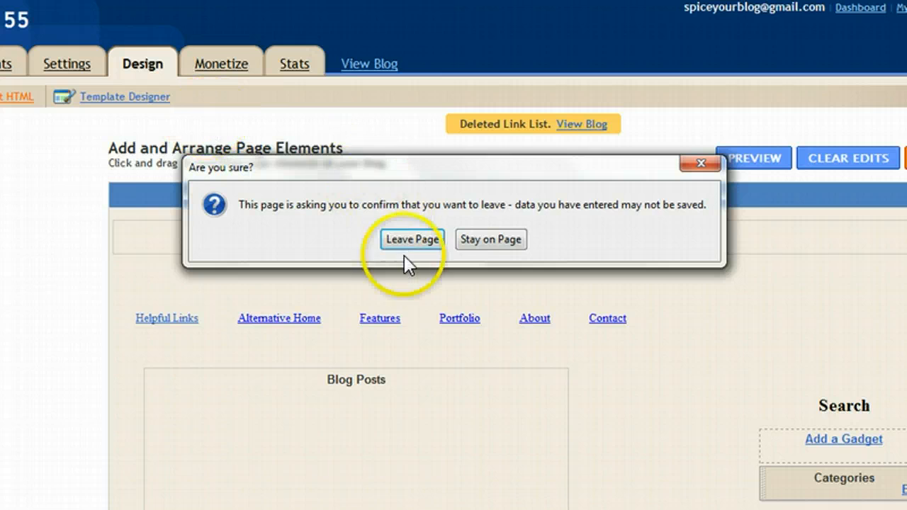
pyautogui.click(412, 238)
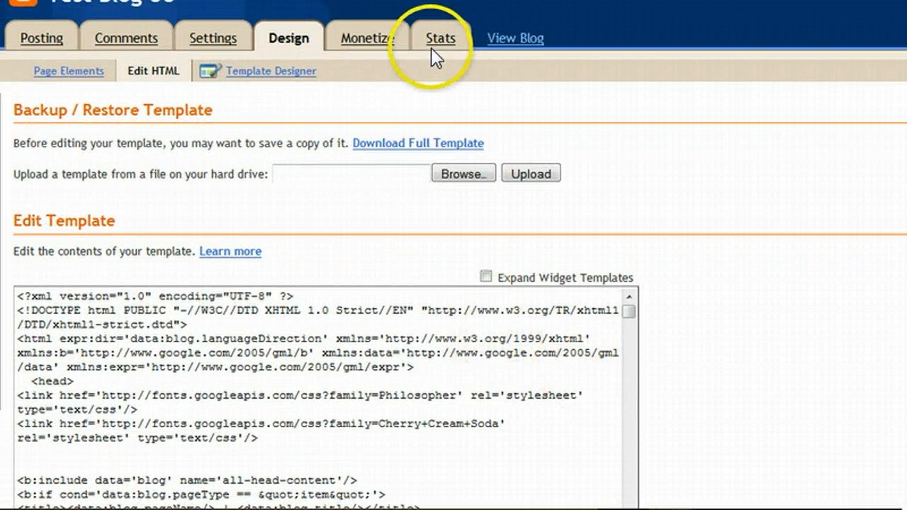
# Focus the Edit HTML page and open the browser's Find bar with Ctrl+F
pyautogui.click(515, 38)
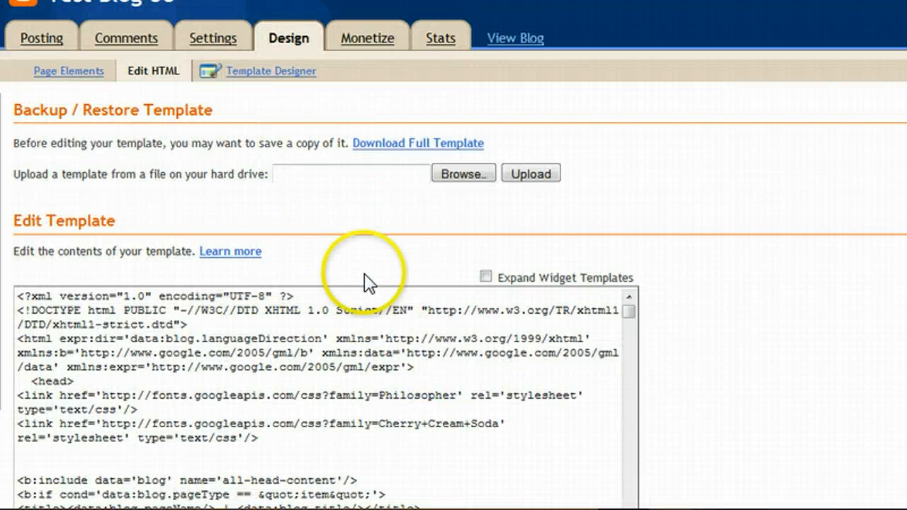
pyautogui.moveTo(381, 277)
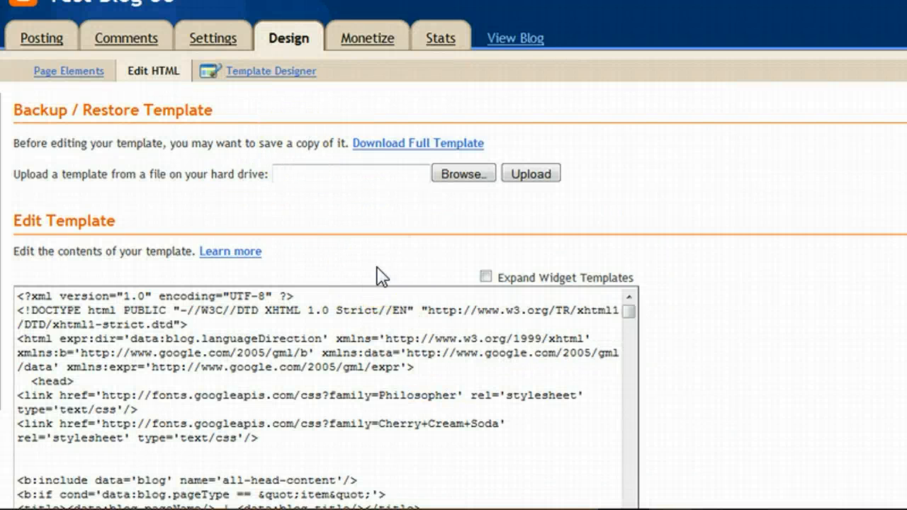
pyautogui.press('ctrl+f')
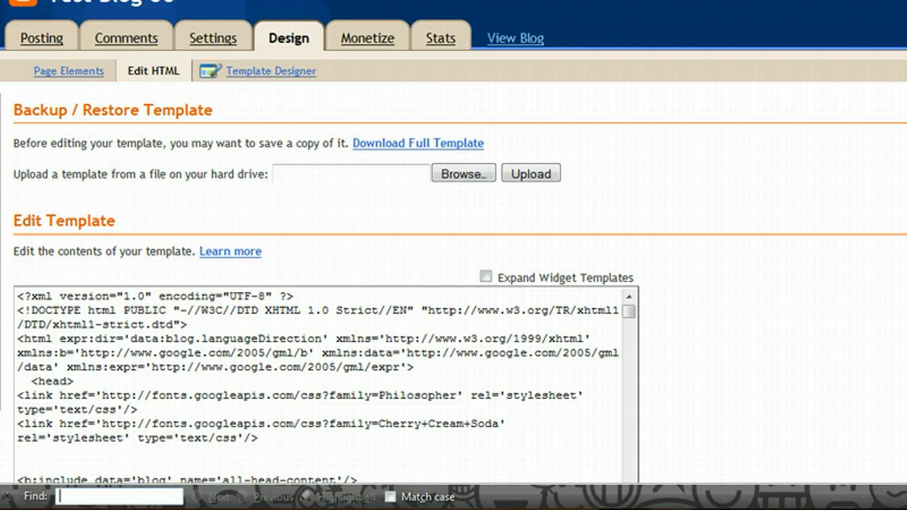
pyautogui.click(515, 38)
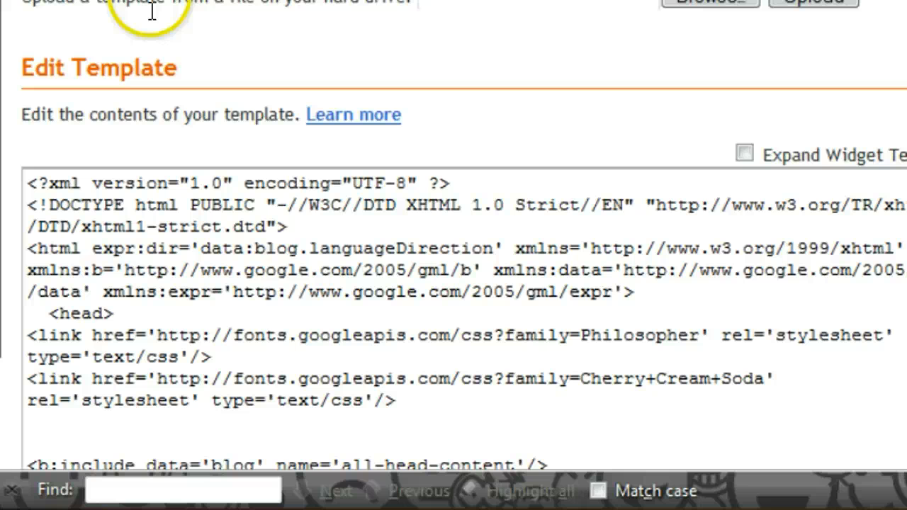
pyautogui.click(183, 490)
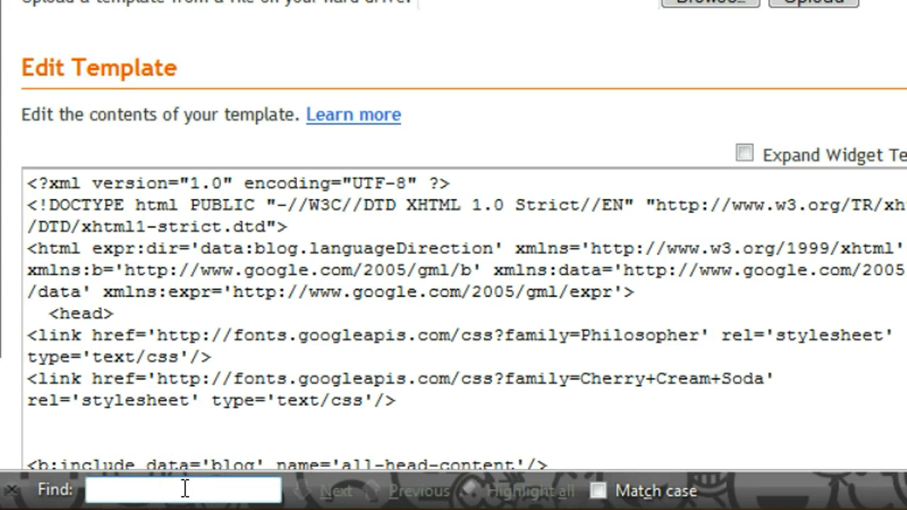
pyautogui.write('helpful')
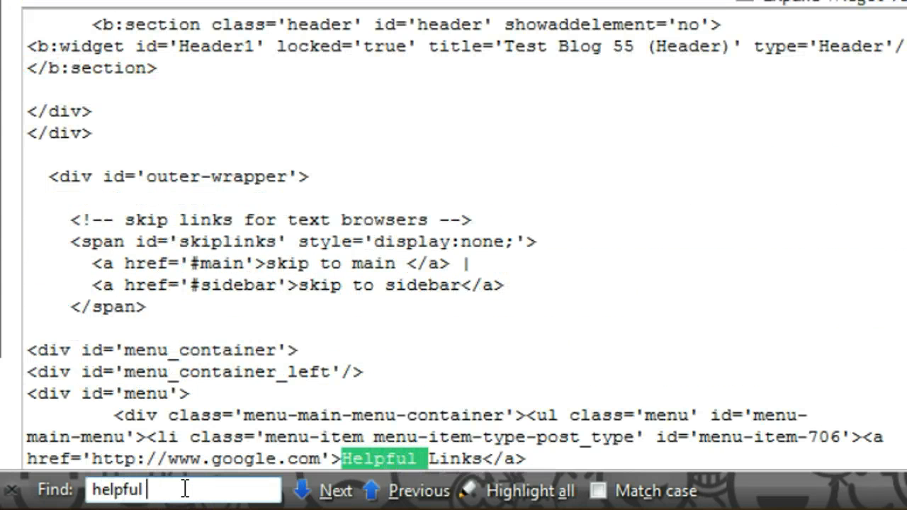
pyautogui.write('links')
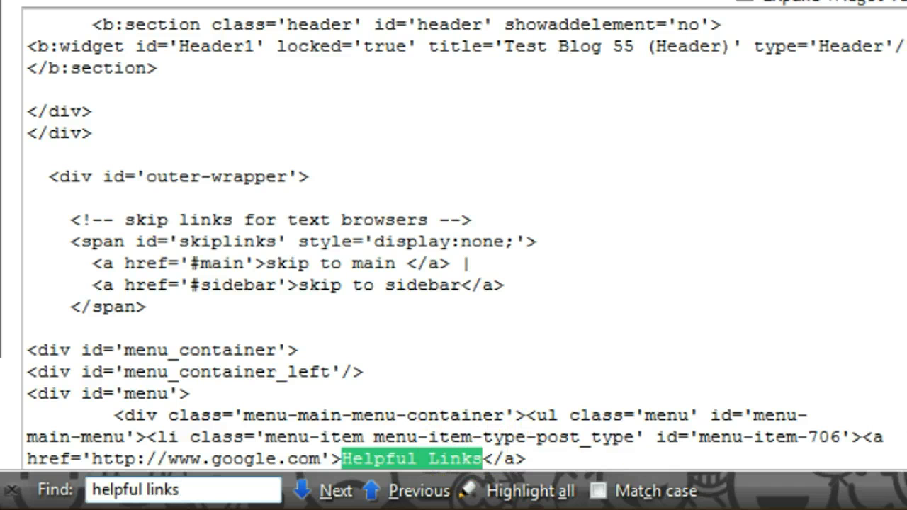
pyautogui.scroll(-3)
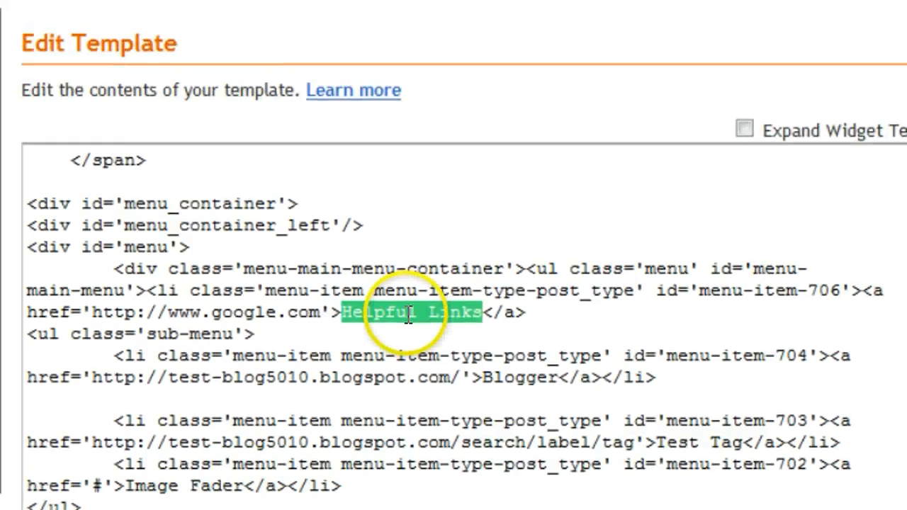
pyautogui.scroll(3)
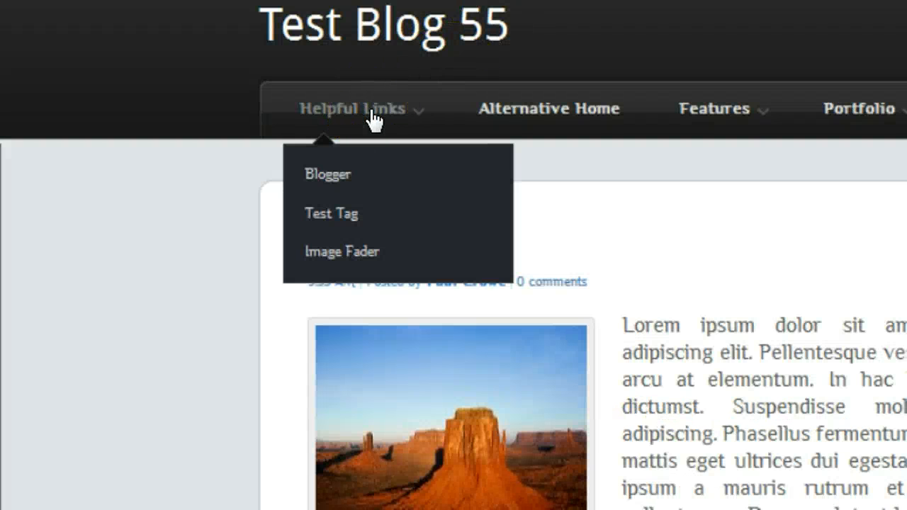
pyautogui.moveTo(372, 116)
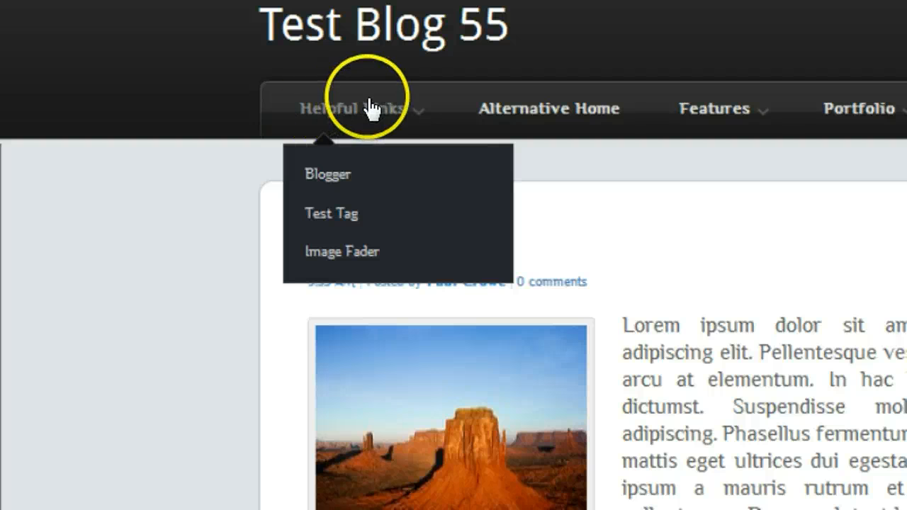
pyautogui.moveTo(343, 262)
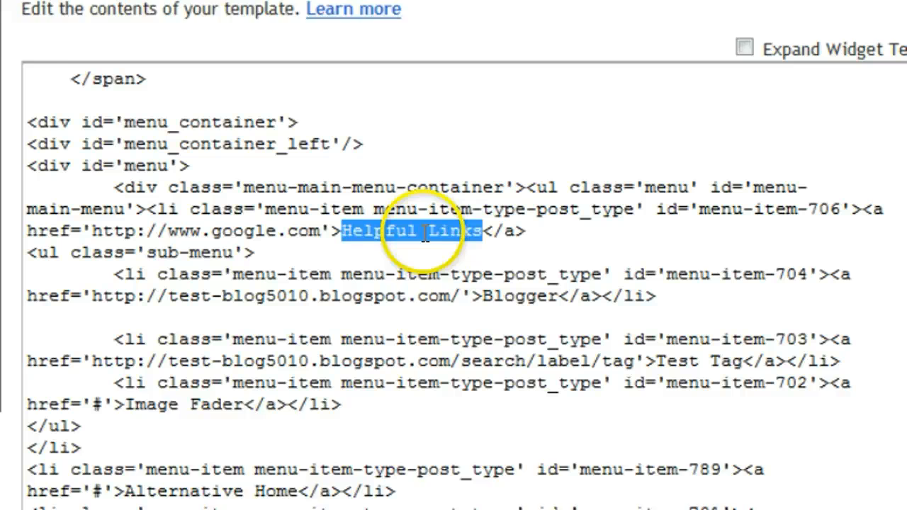
pyautogui.press('ctrl+f')
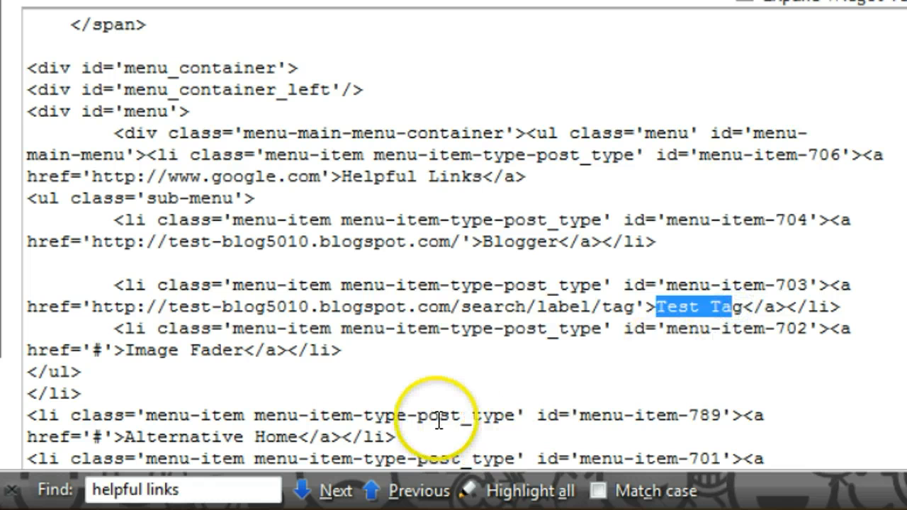
pyautogui.moveTo(127, 345)
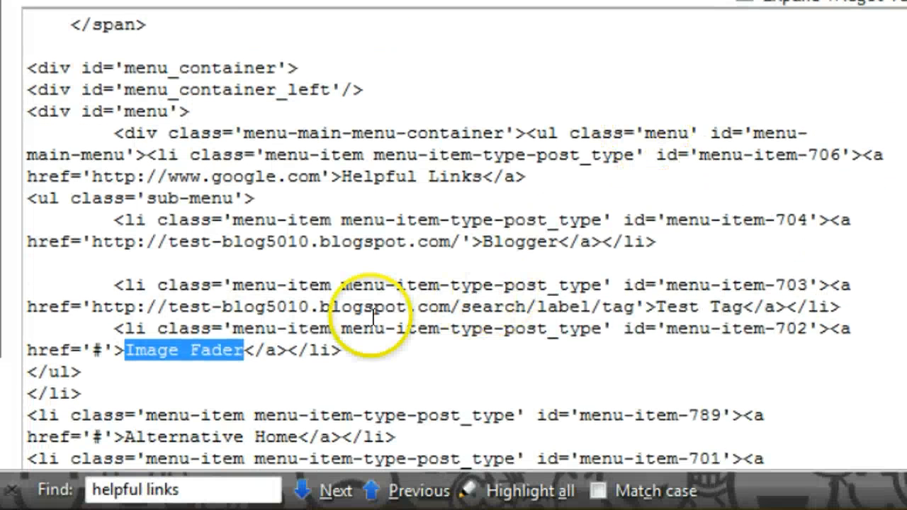
pyautogui.click(337, 489)
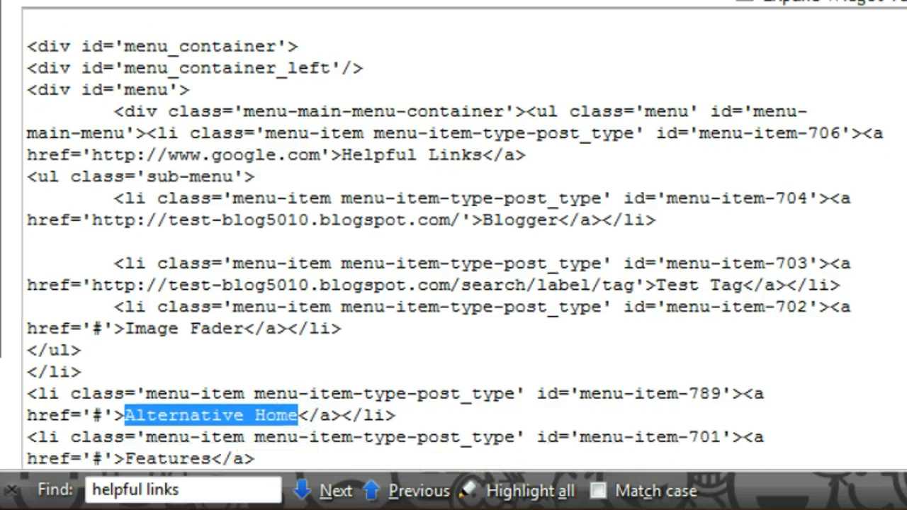
pyautogui.scroll(-3)
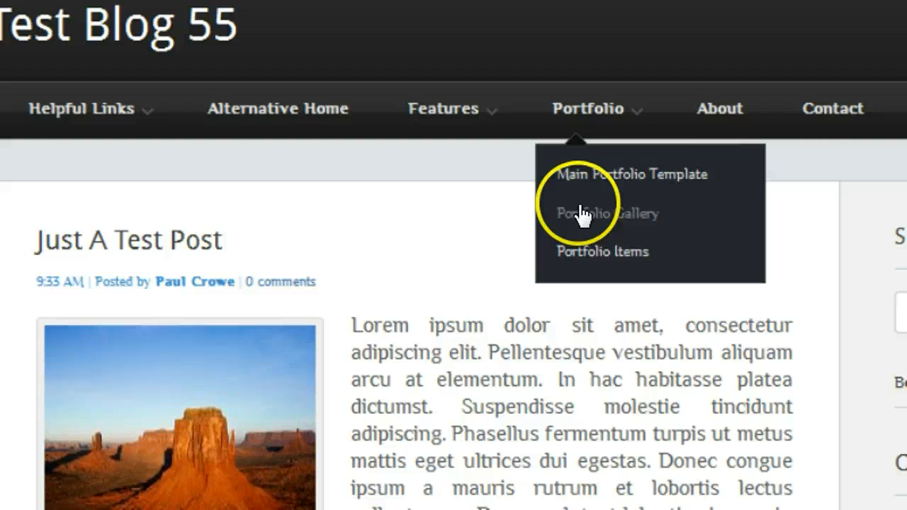
pyautogui.moveTo(836, 109)
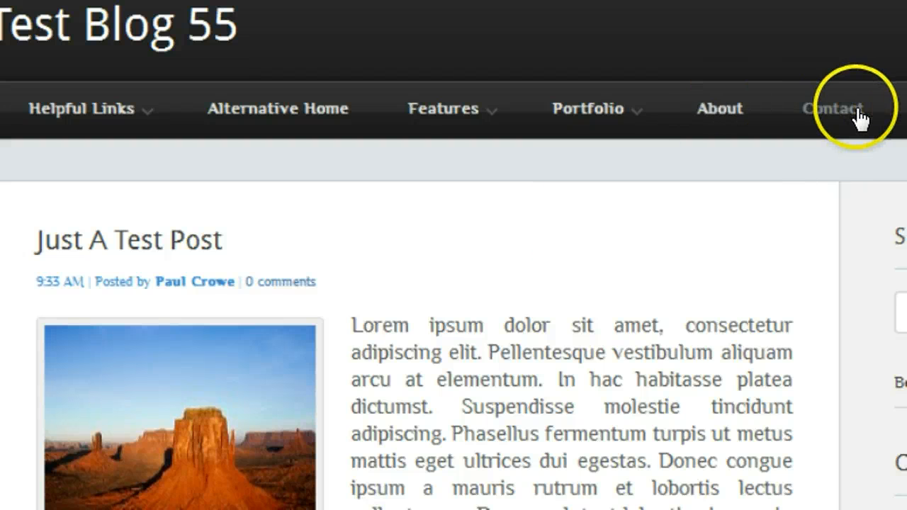
pyautogui.scroll(-3)
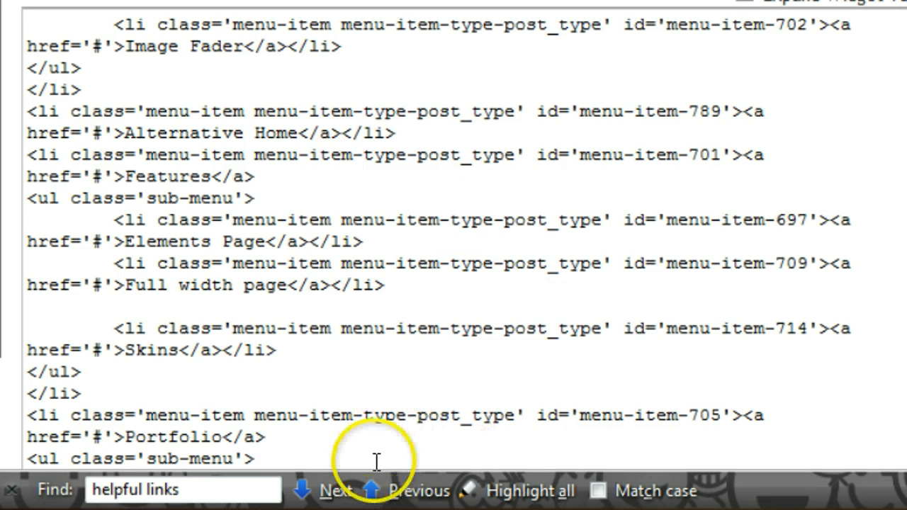
# Relabel the first menu link 'Blogger' and select its google.com address
pyautogui.click(333, 490)
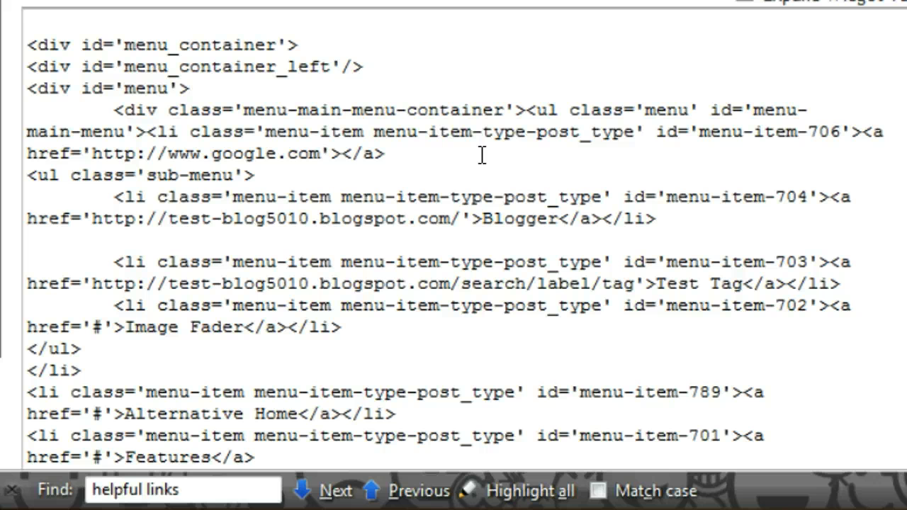
pyautogui.write('Blogger')
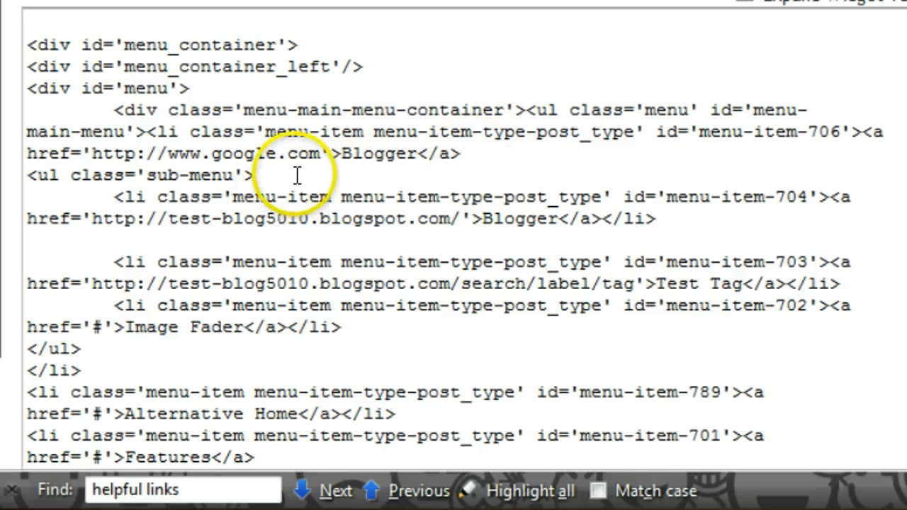
pyautogui.moveTo(92, 154); pyautogui.dragTo(280, 154)
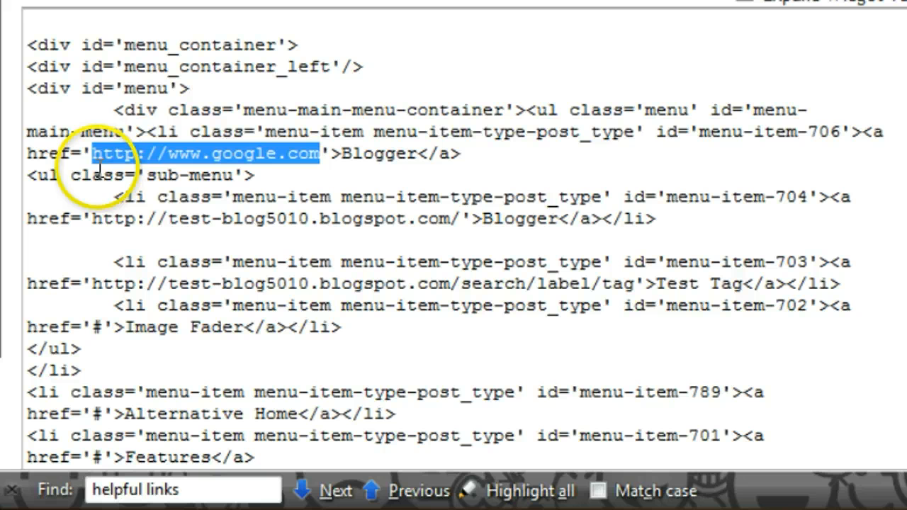
pyautogui.moveTo(234, 209)
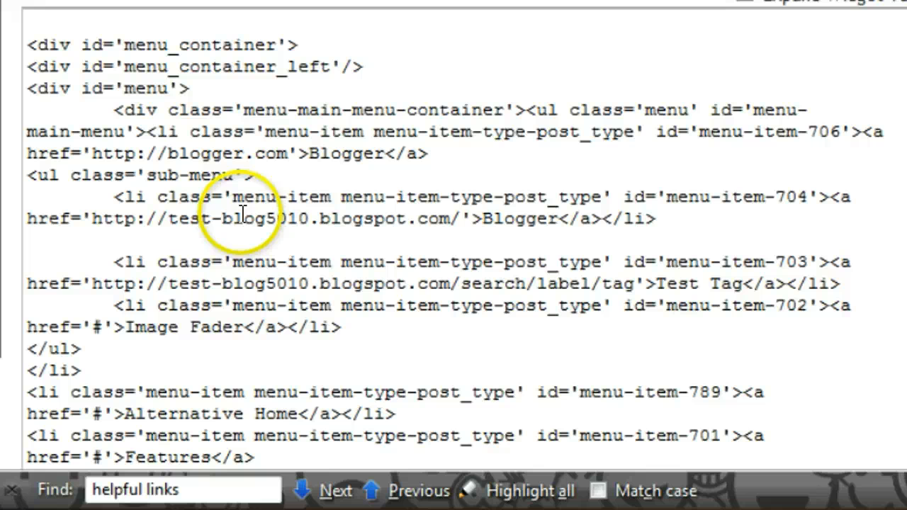
pyautogui.moveTo(489, 219)
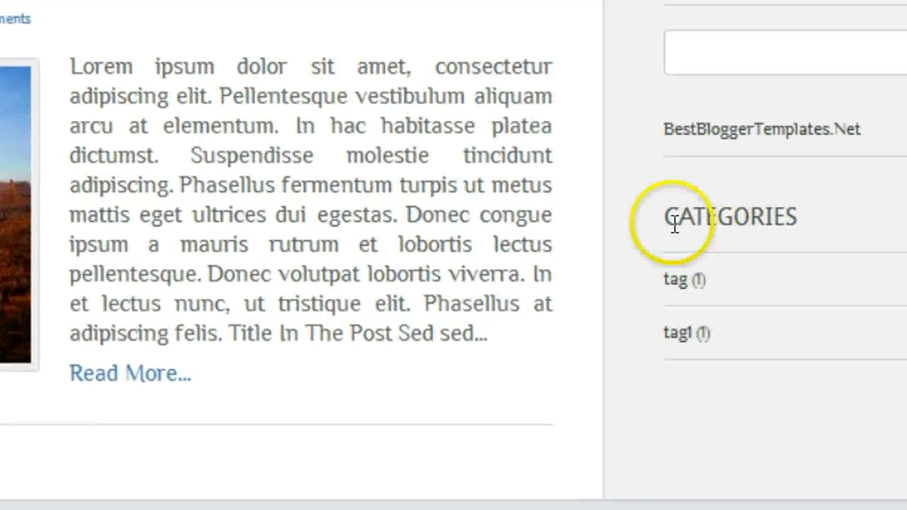
pyautogui.moveTo(586, 268)
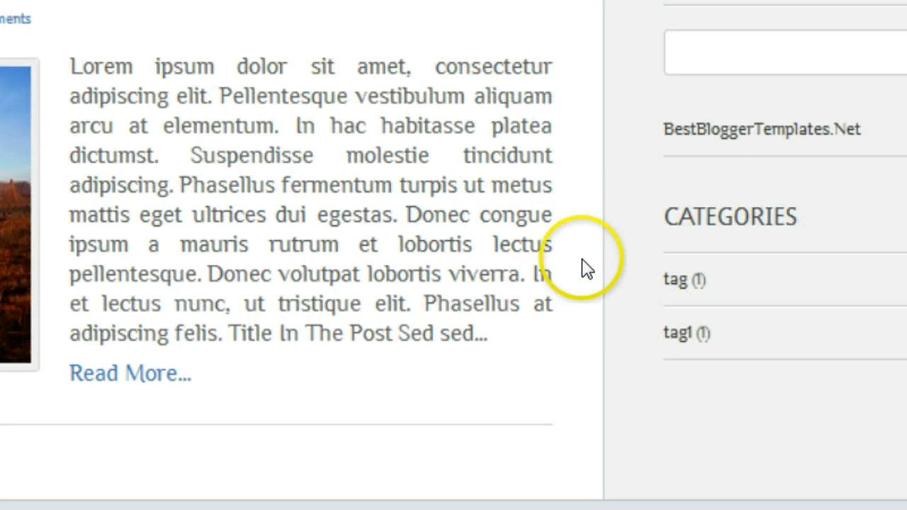
pyautogui.moveTo(678, 287)
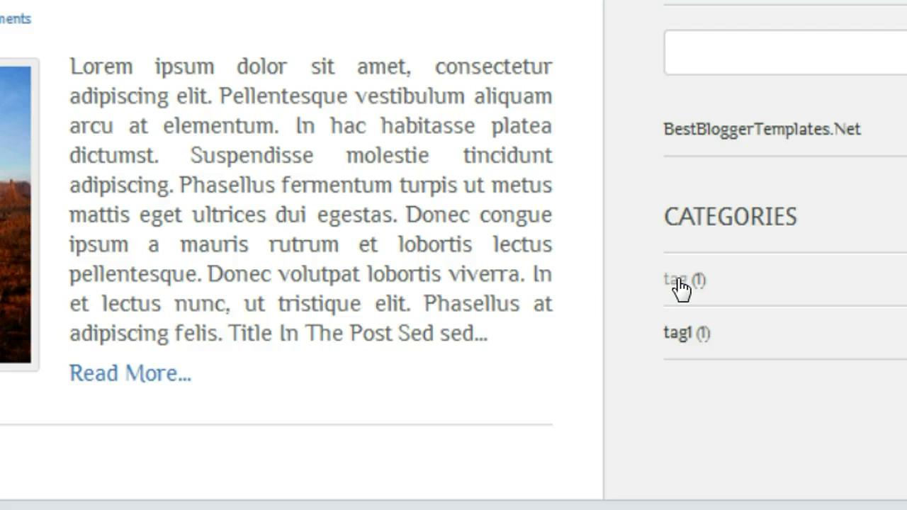
# Copy the link address of the 'tag' category link under Categories
pyautogui.rightClick(678, 279)
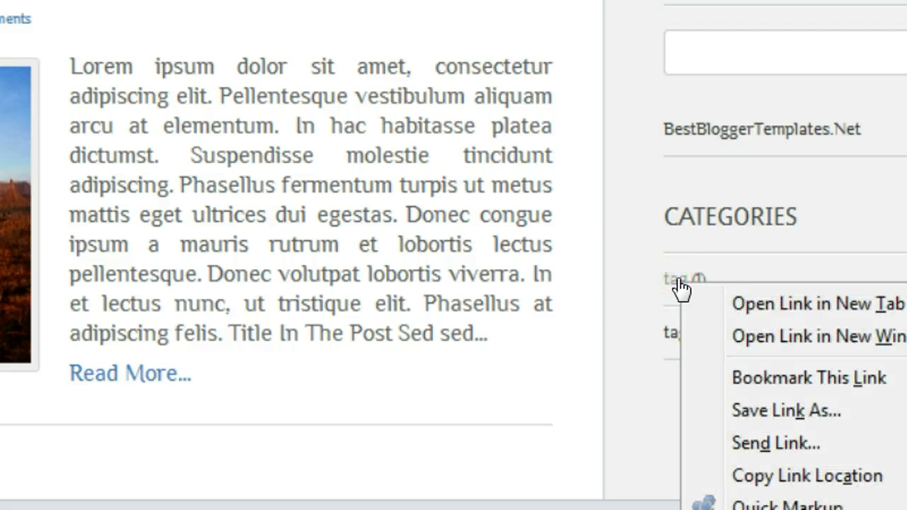
pyautogui.moveTo(794, 481)
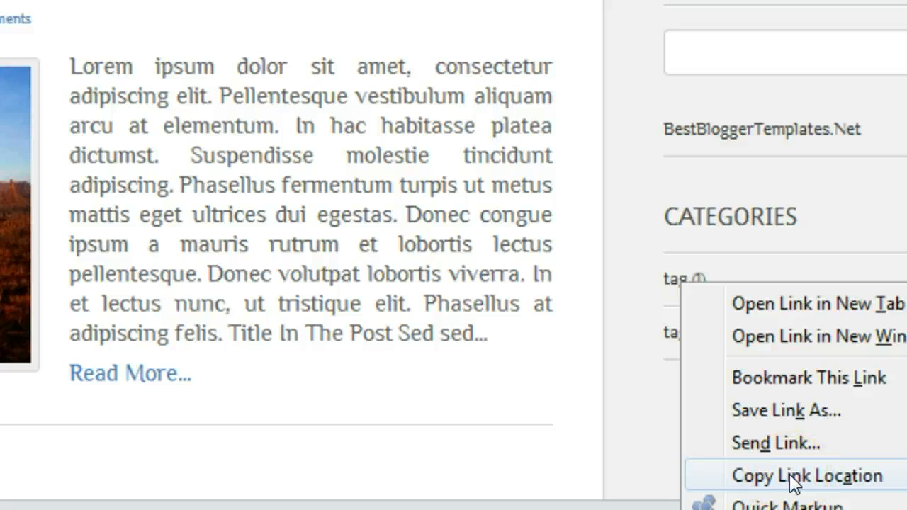
pyautogui.click(806, 475)
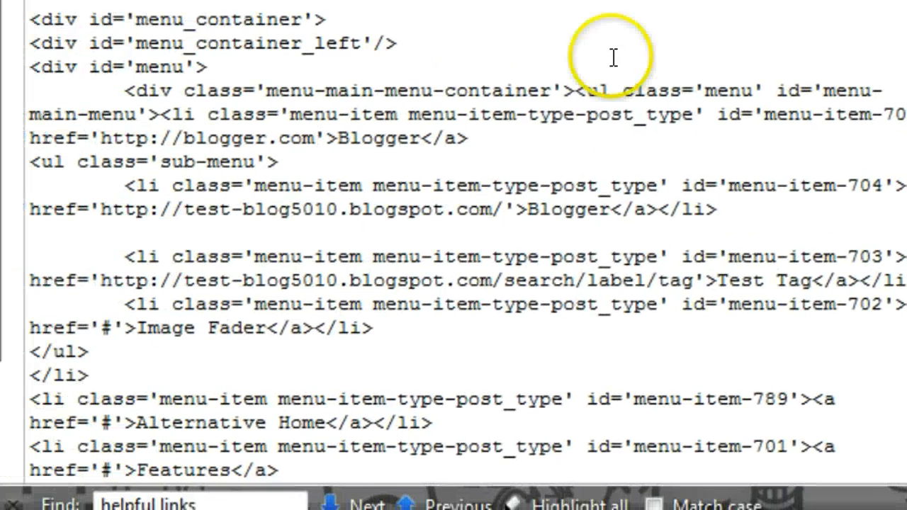
pyautogui.moveTo(595, 220)
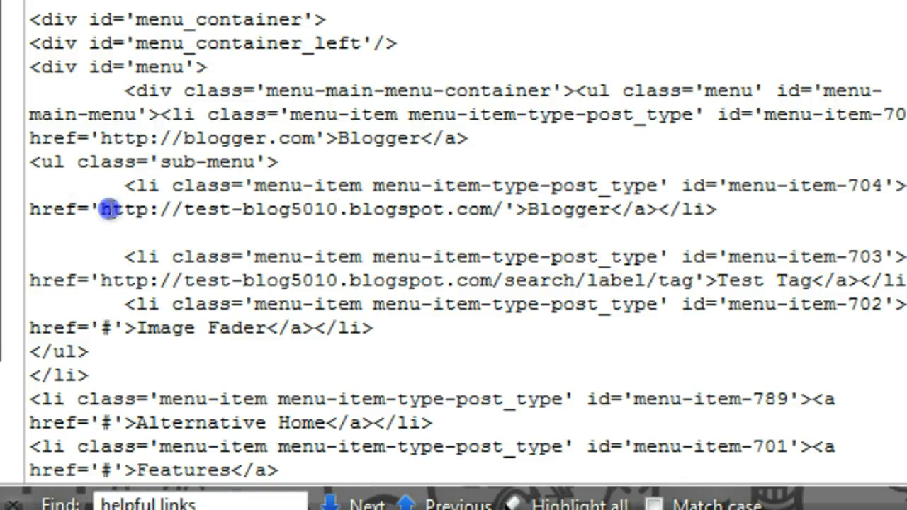
# Replace the first submenu item's URL with the tag label link and label it 'Test Tag'
pyautogui.moveTo(104, 209); pyautogui.dragTo(499, 209)
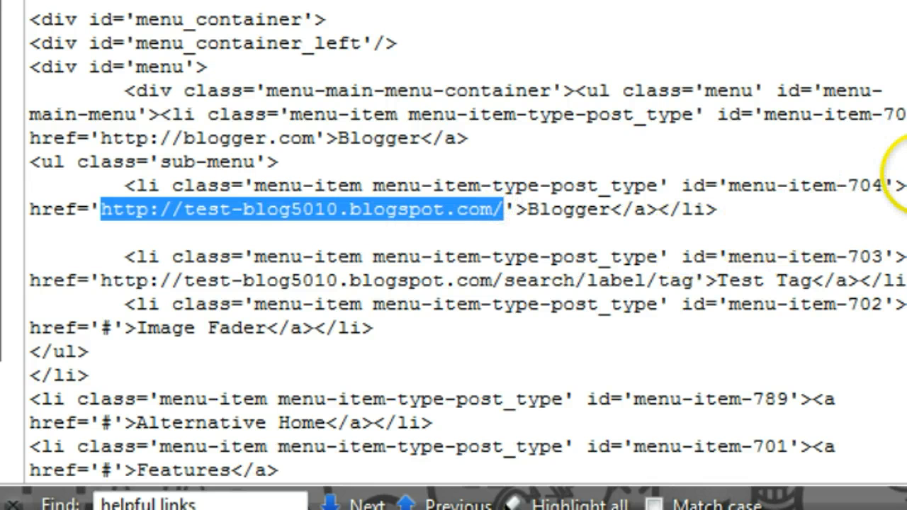
pyautogui.moveTo(179, 232)
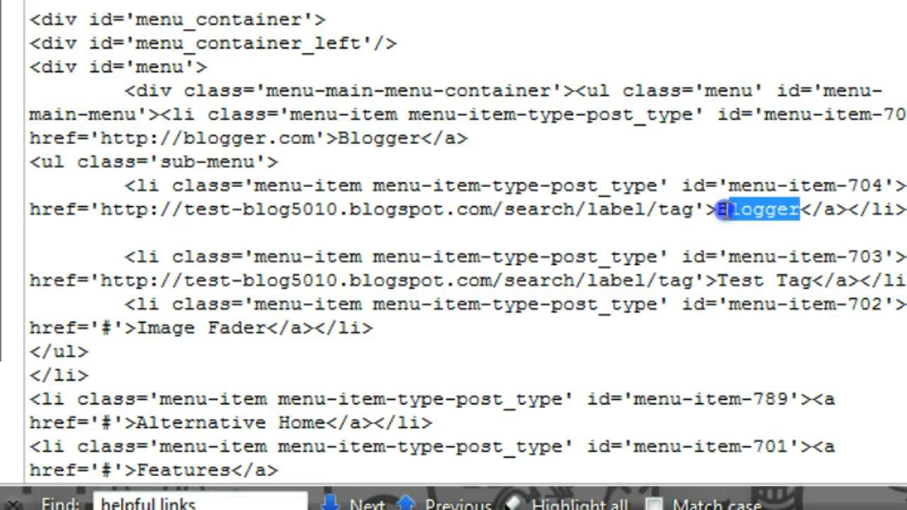
pyautogui.write('Test Ta')
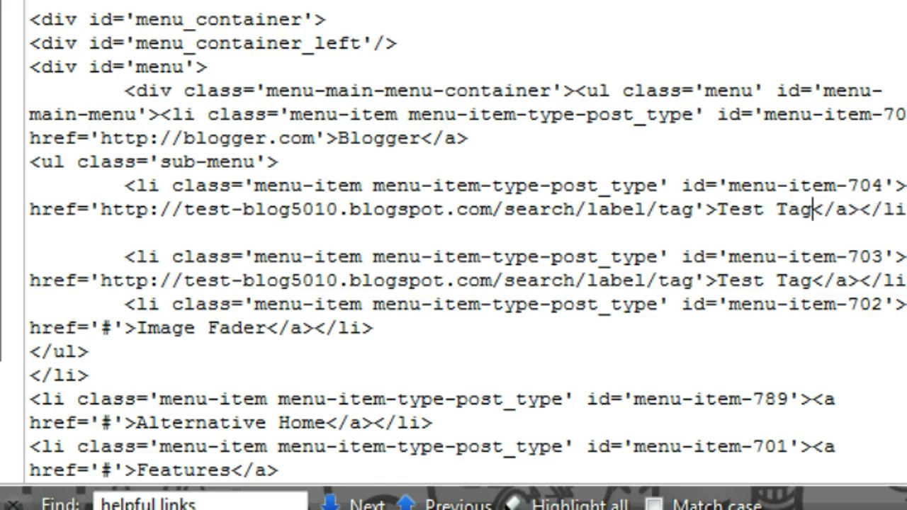
pyautogui.scroll(-3)
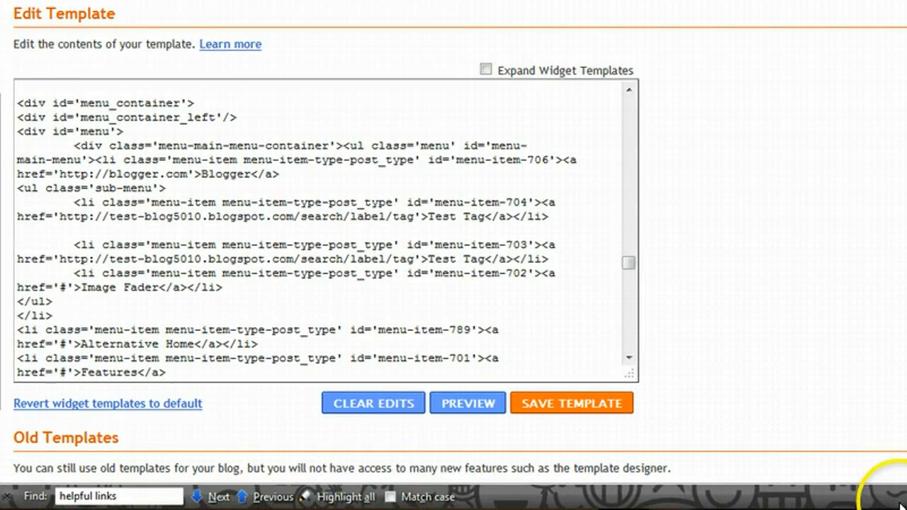
# Save the template and check the blog's new Blogger menu item
pyautogui.click(571, 402)
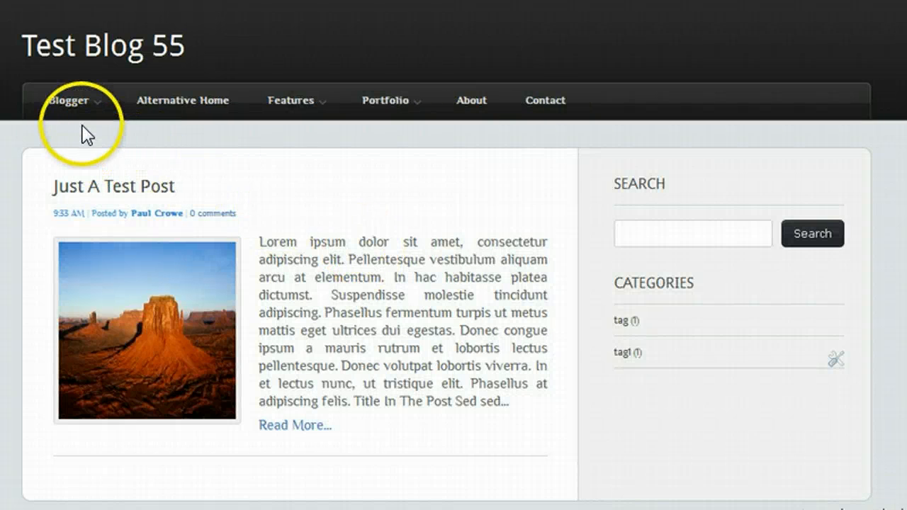
pyautogui.click(68, 100)
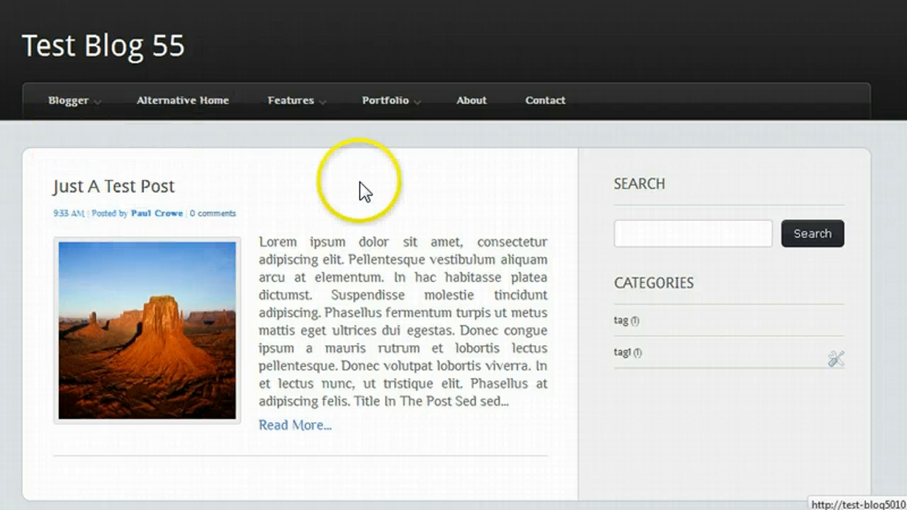
pyautogui.moveTo(423, 199)
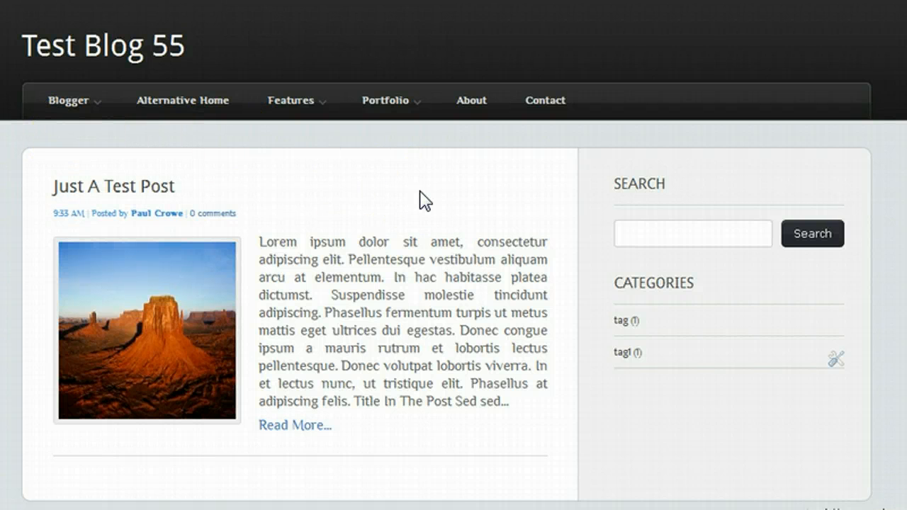